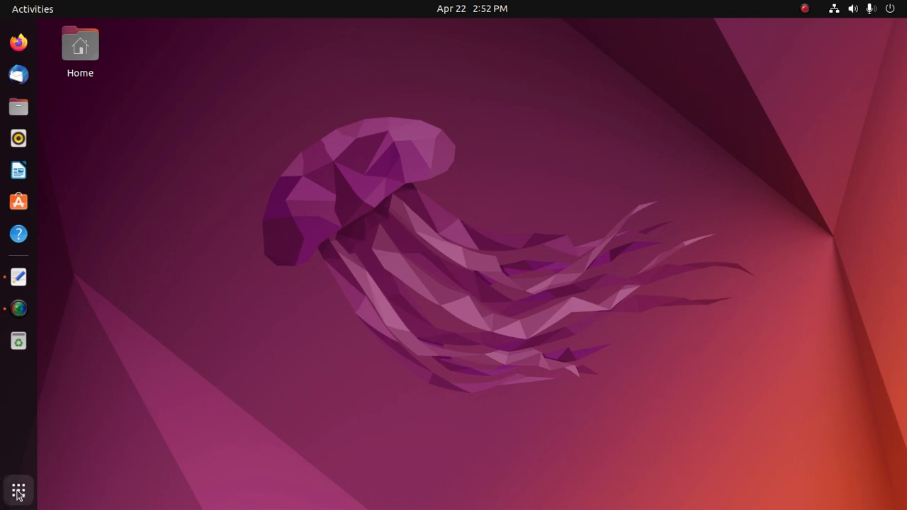
Search applications for 'ter' and launch Terminal
text(ter)
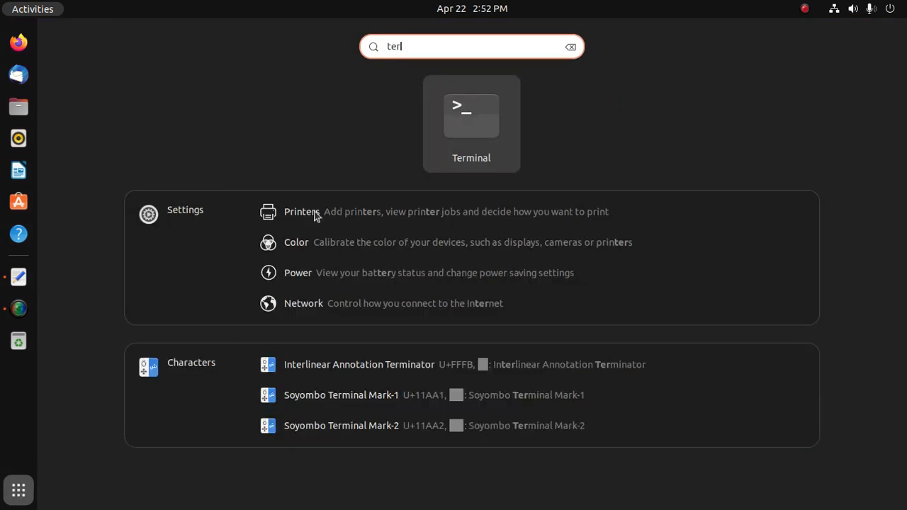
click(471, 124)
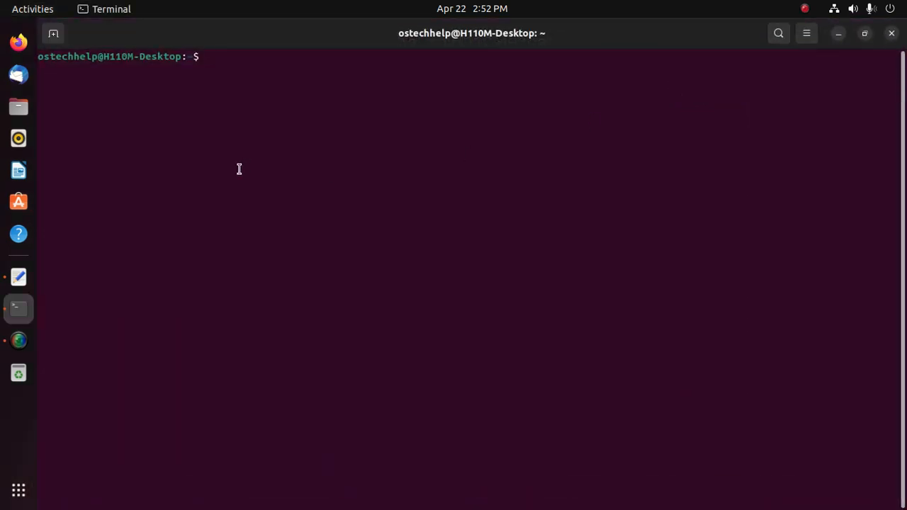
Run sudo nano /etc/pulse/default.pa and authenticate to open the file as root
click(18, 277)
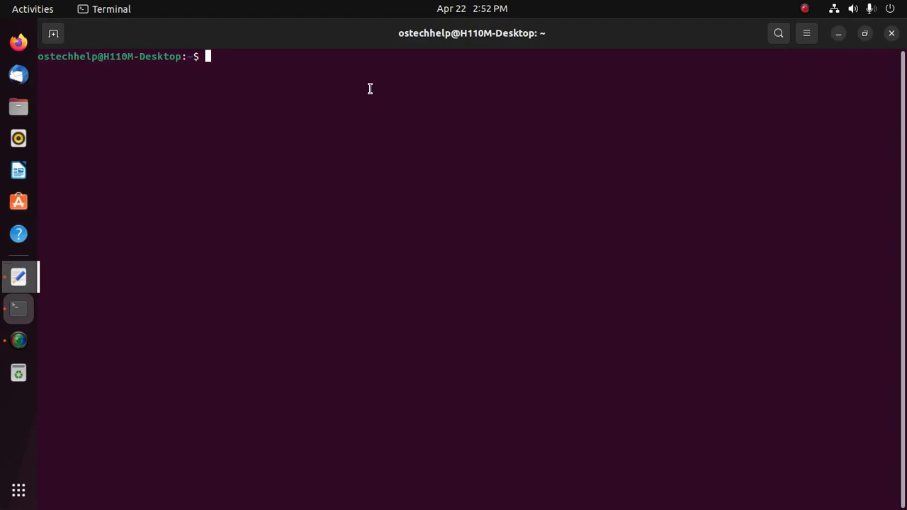
text(sudo nano /etc/pulse/default.pa)
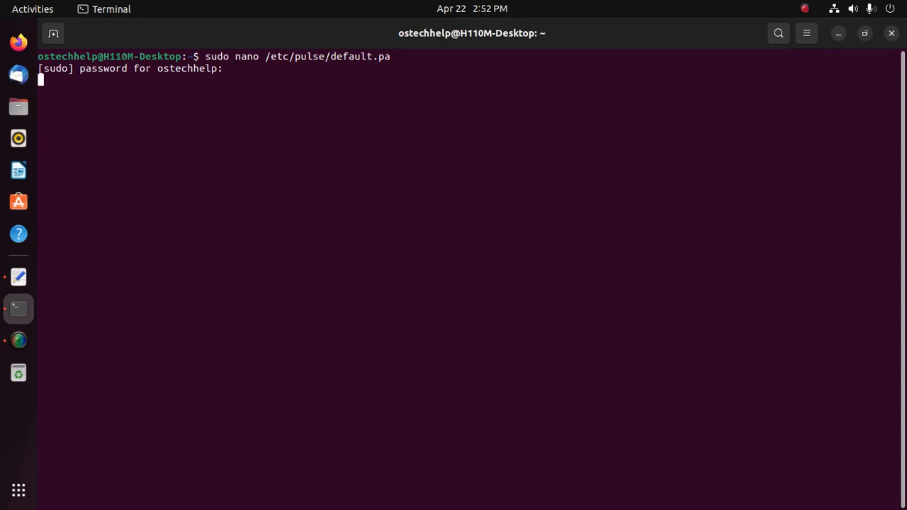
key(Return)
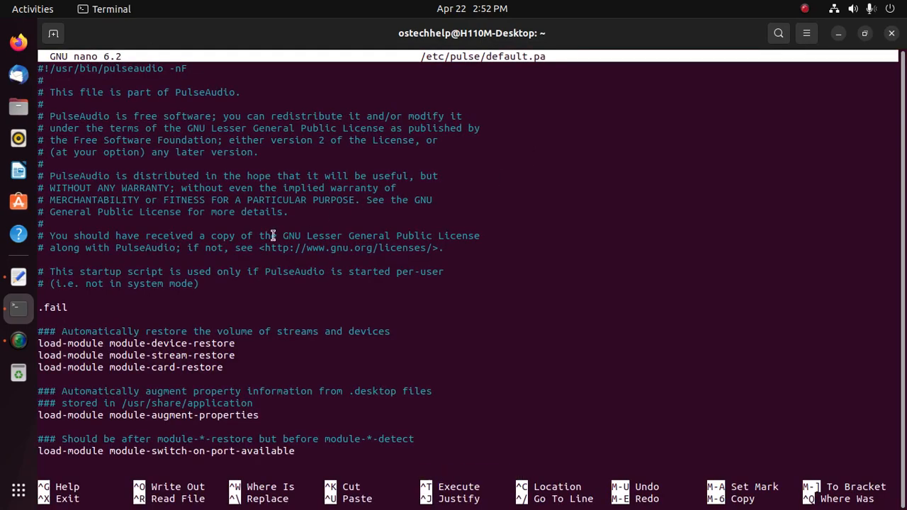
scroll(down, 3)
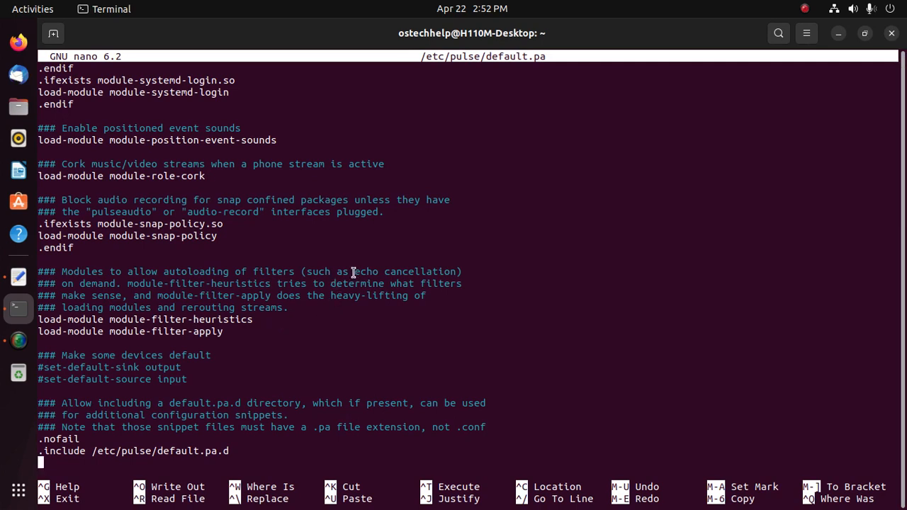
drag(354, 271, 457, 272)
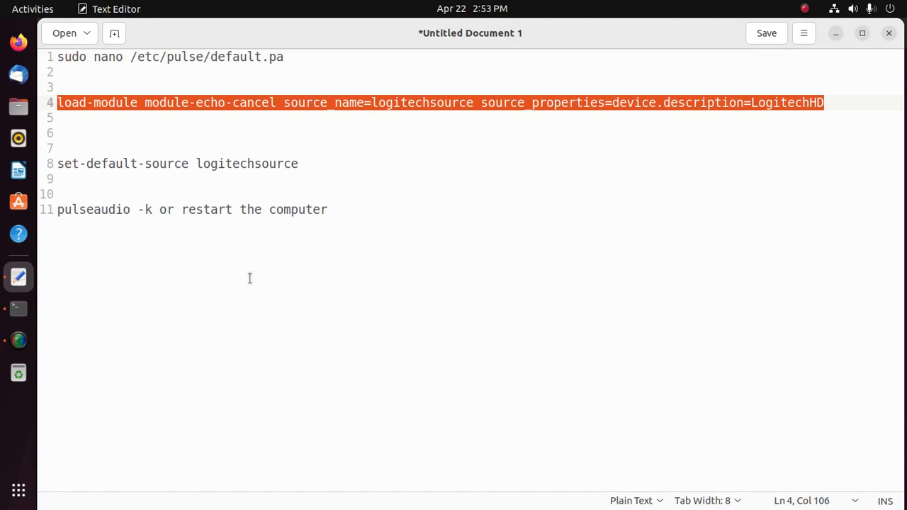
Paste the module-echo-cancel load-module line below module-filter-apply in nano
click(18, 308)
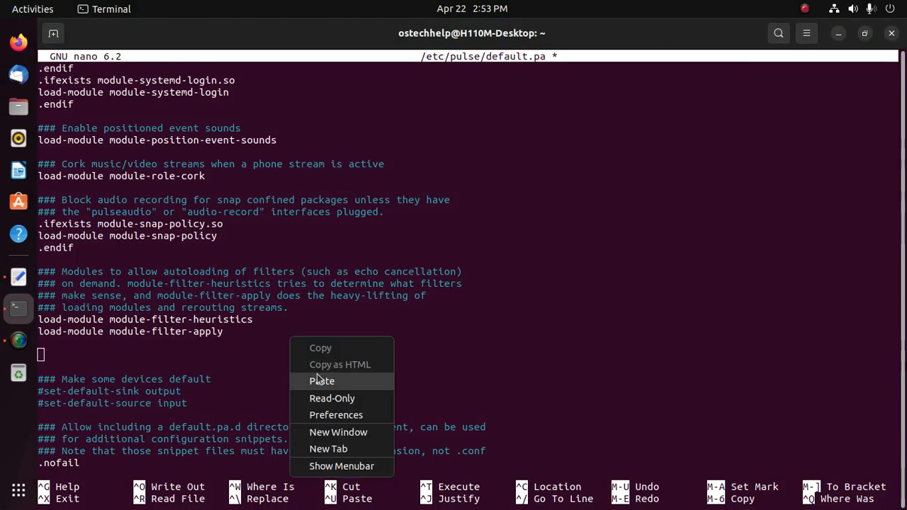
click(322, 381)
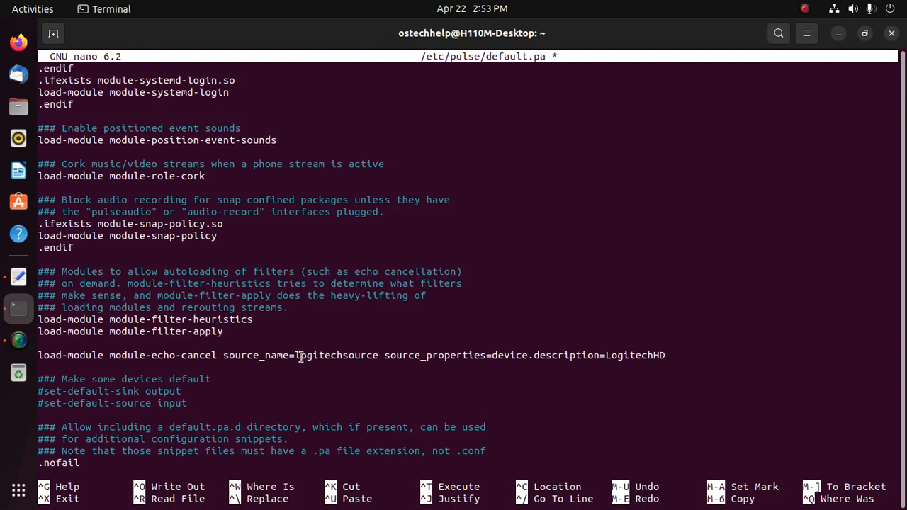
double_click(323, 356)
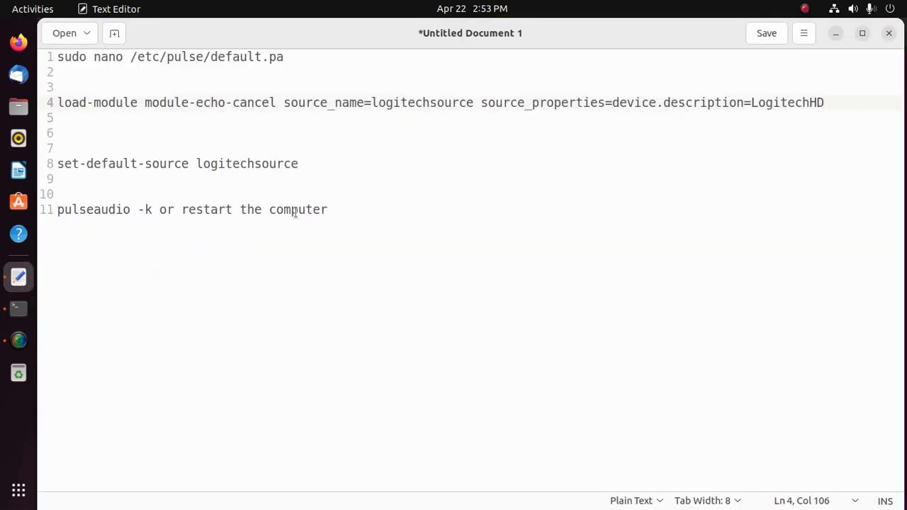
Copy 'set-default-source logitechsource' from the notes into default.pa and write the file
triple_click(178, 163)
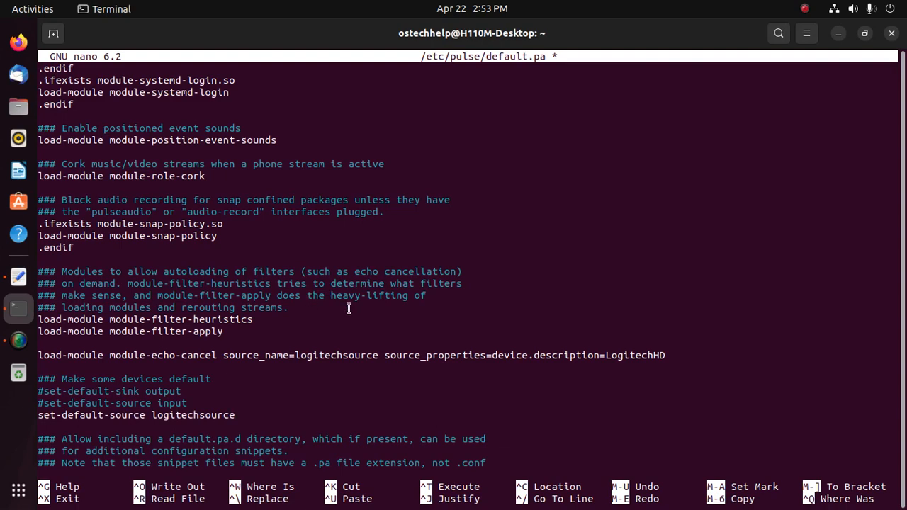
key(ctrl+o)
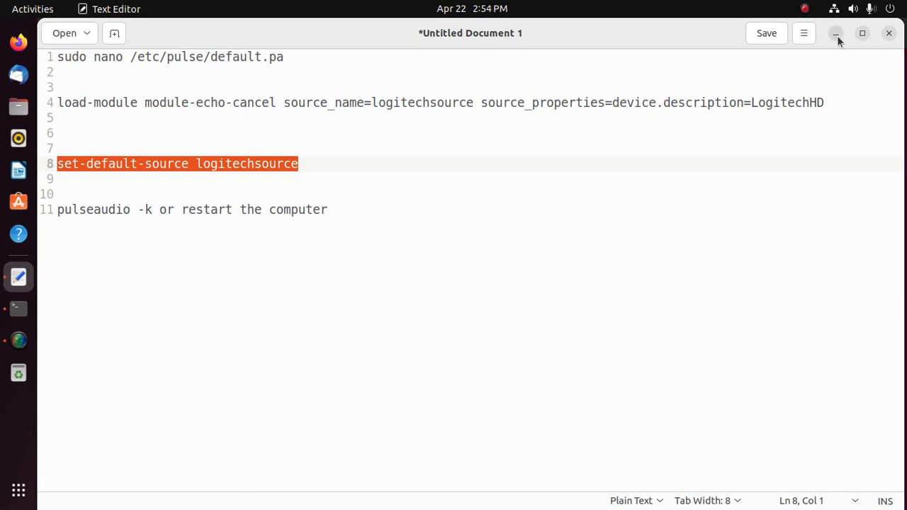
mouse_move(839, 41)
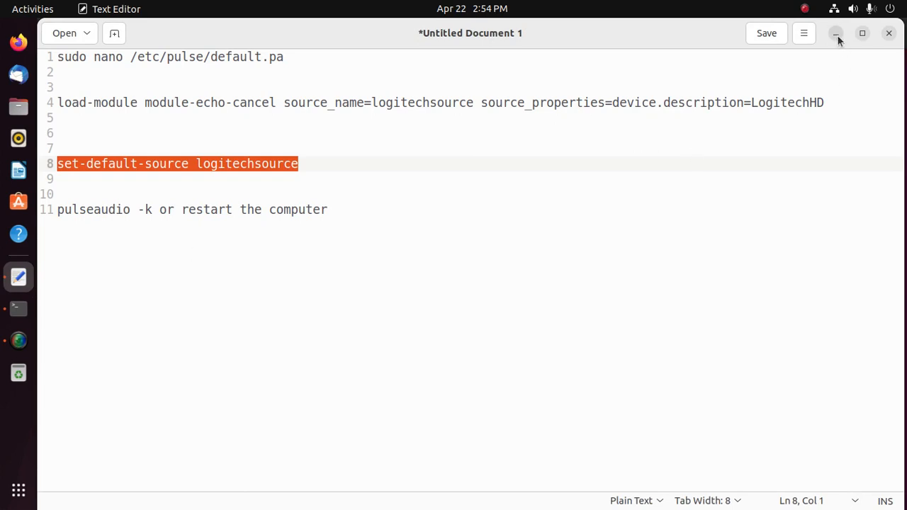